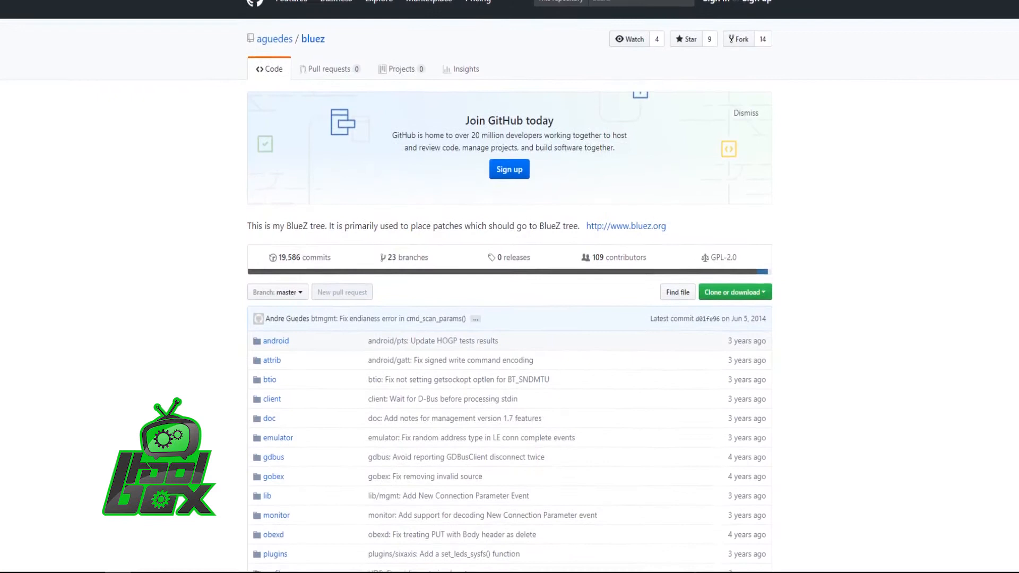
Step: Scroll down the bluez.org release posts as far as the BlueZ 5.42 announcement
{"action": "scroll", "scroll_direction": "down", "scroll_amount": 3}
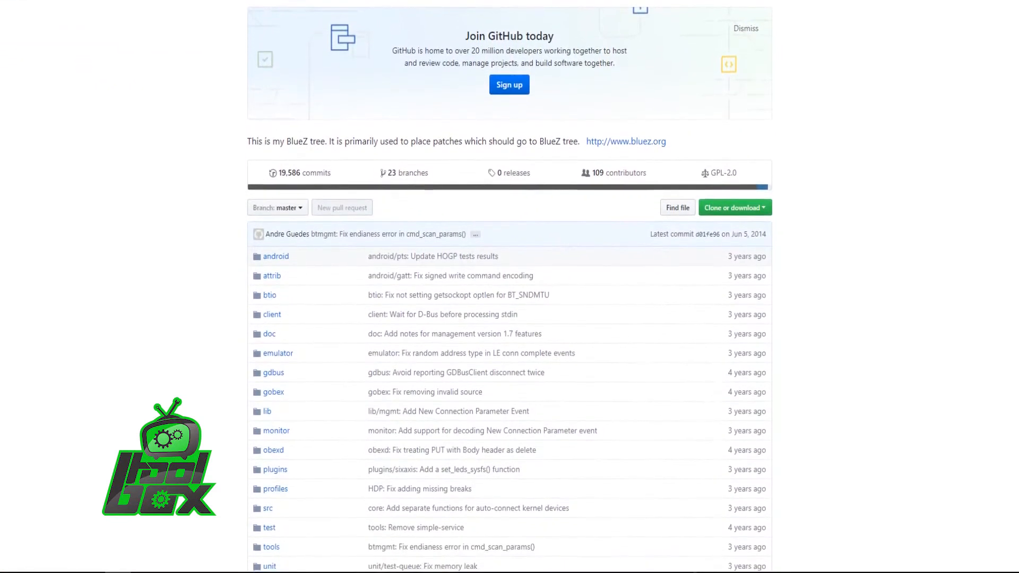
{"action": "scroll", "scroll_direction": "down", "scroll_amount": 3}
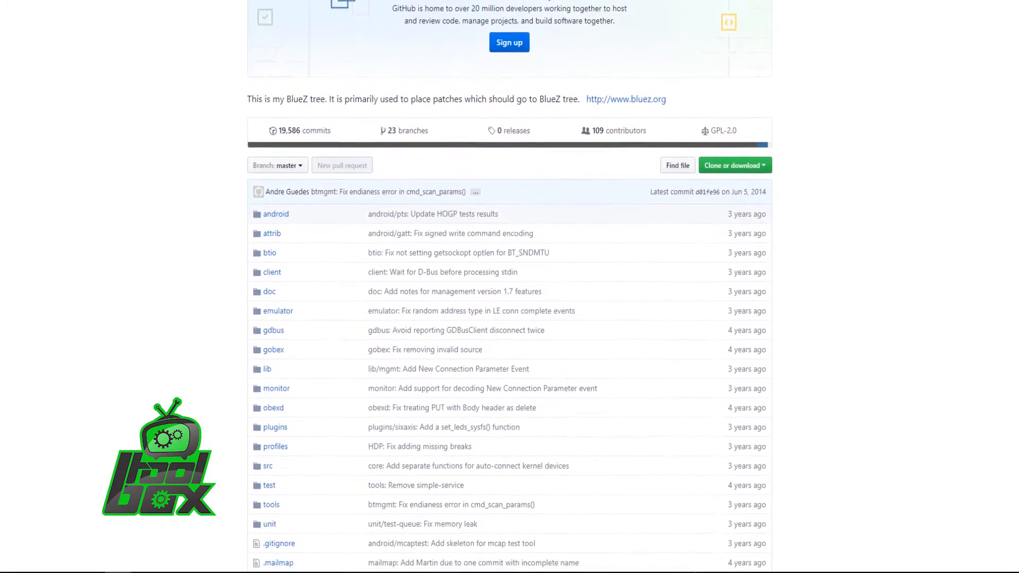
{"action": "scroll", "scroll_direction": "down", "scroll_amount": 3}
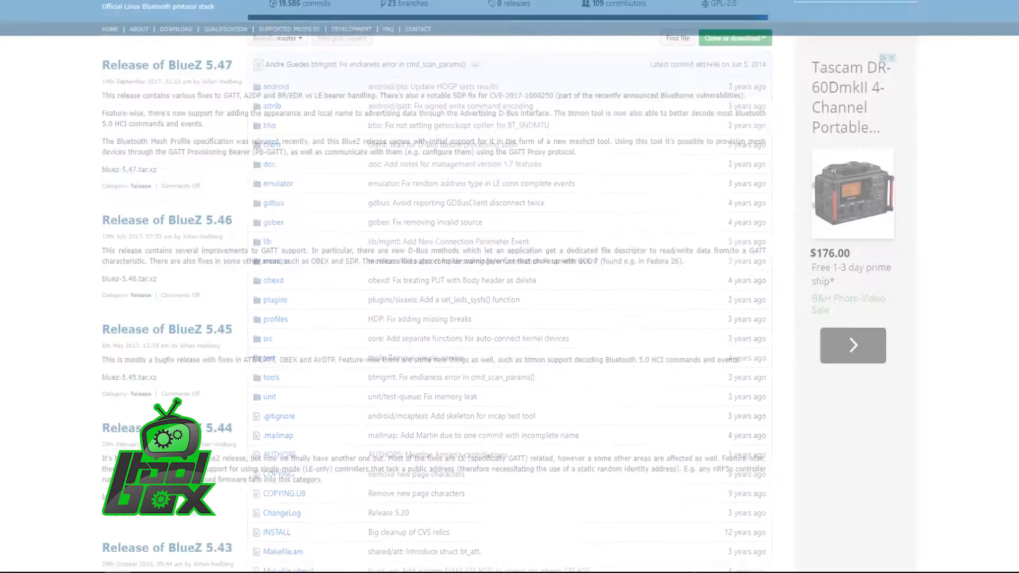
{"action": "scroll", "scroll_direction": "down", "scroll_amount": 3}
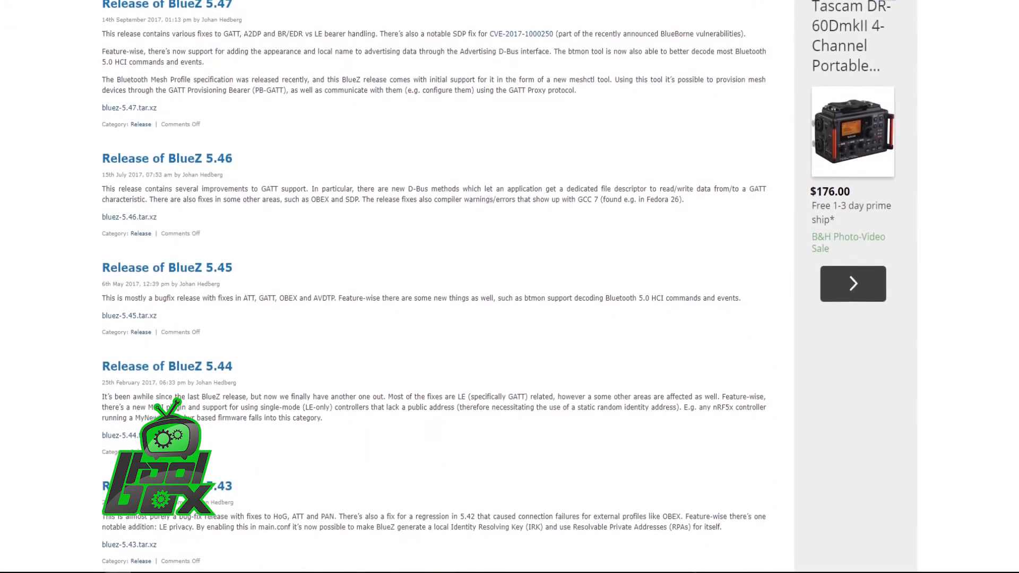
{"action": "scroll", "scroll_direction": "down", "scroll_amount": 3}
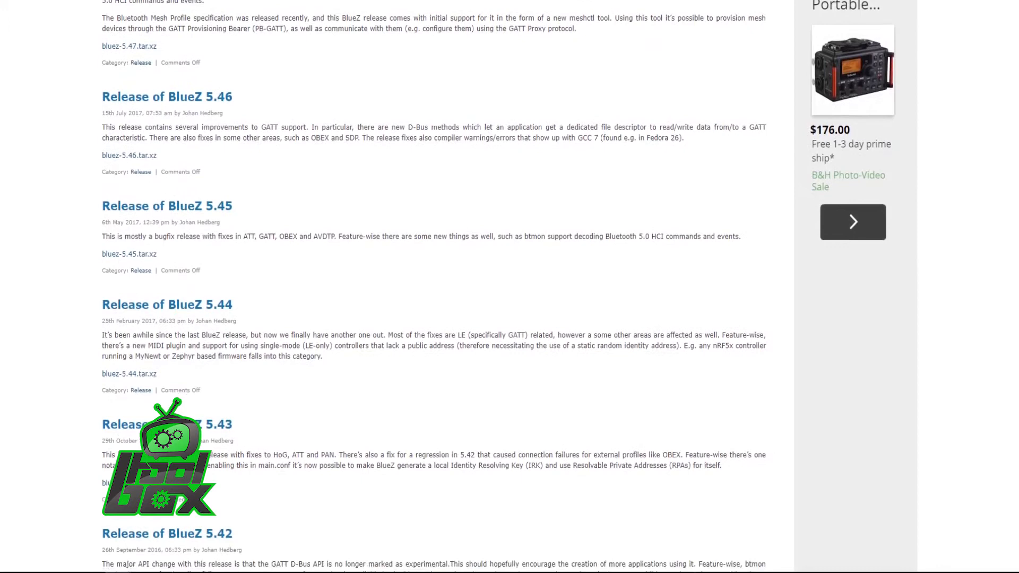
{"action": "scroll", "scroll_direction": "down", "scroll_amount": 3}
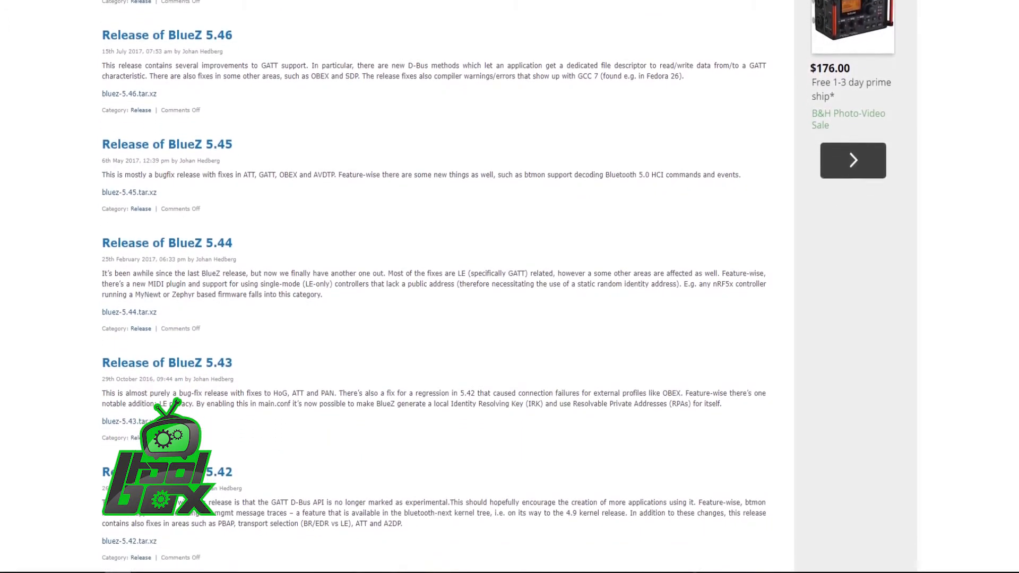
{"action": "scroll", "scroll_direction": "down", "scroll_amount": 3}
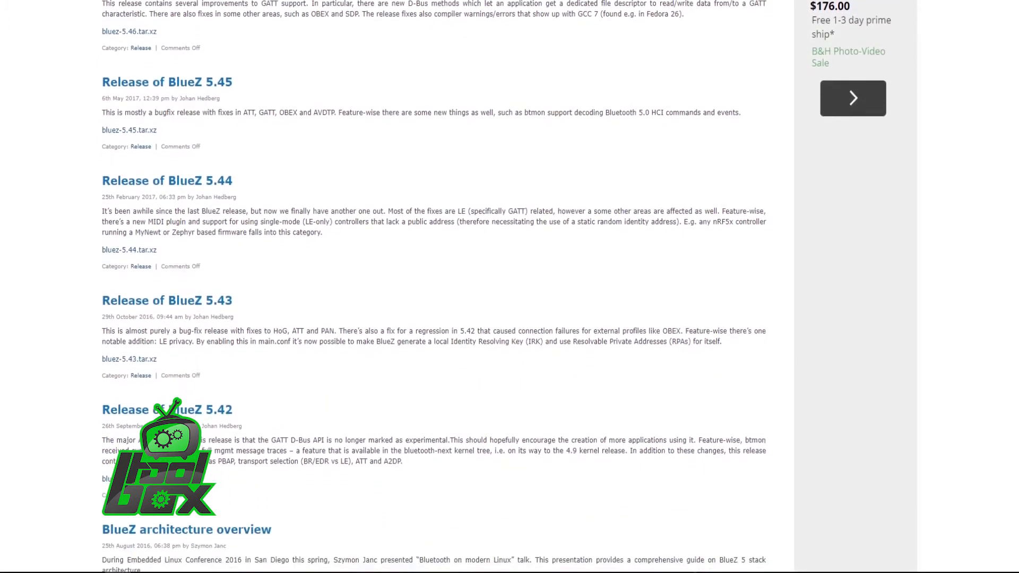
{"action": "scroll", "scroll_direction": "down", "scroll_amount": 3}
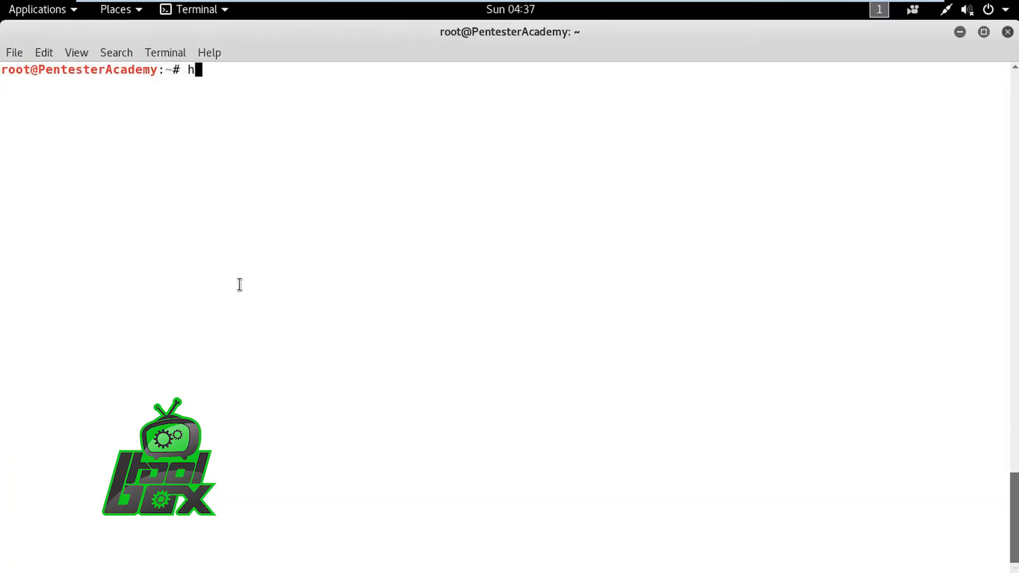
Step: Run hcitool dev and hcitool scan, finding OnePlus One, Sony Bluetooth and Moto G Play, then clear
{"action": "type", "text": "citool de"}
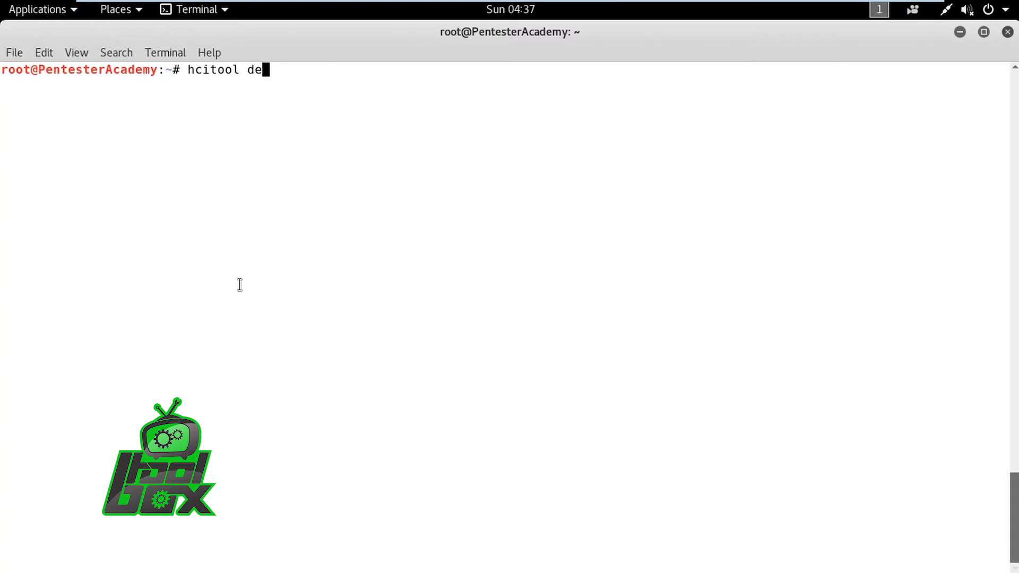
{"action": "key", "text": "Return"}
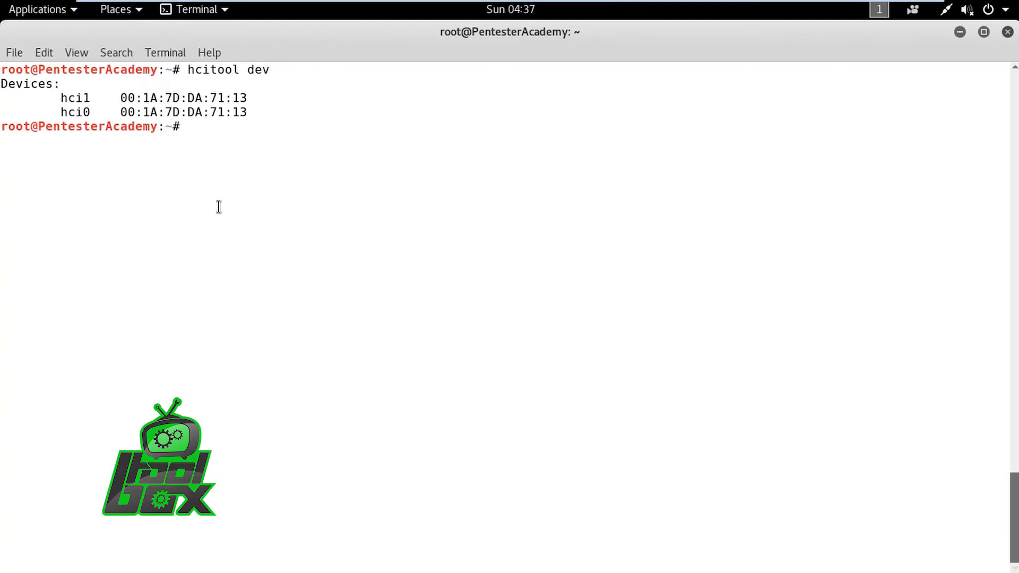
{"action": "type", "text": "h"}
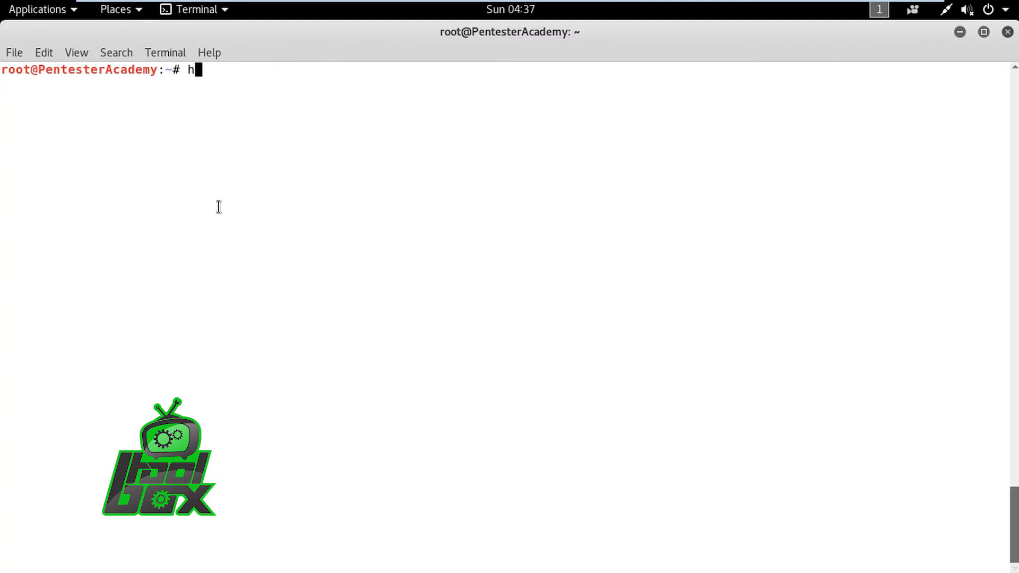
{"action": "type", "text": "citool scan"}
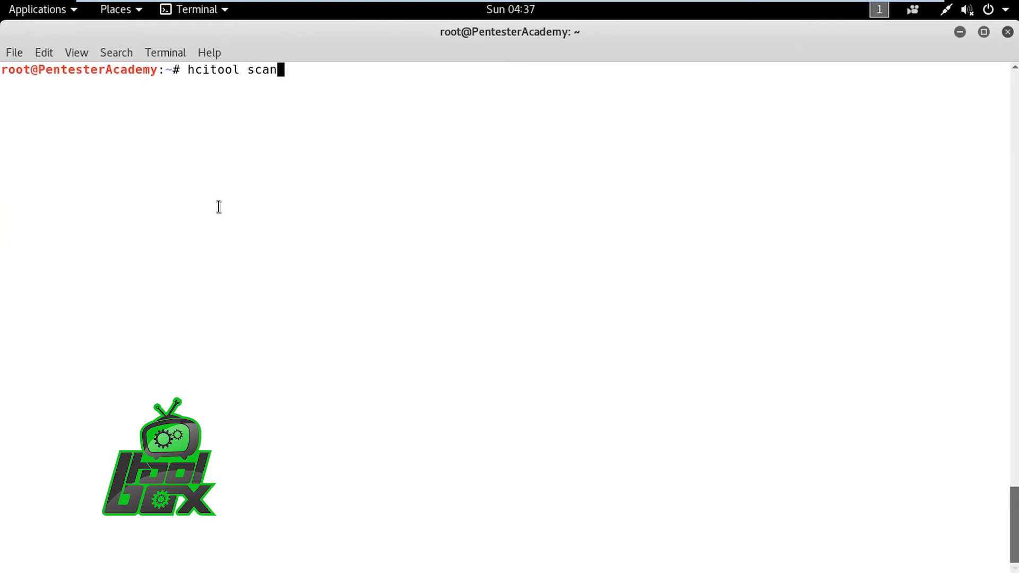
{"action": "key", "text": "Return"}
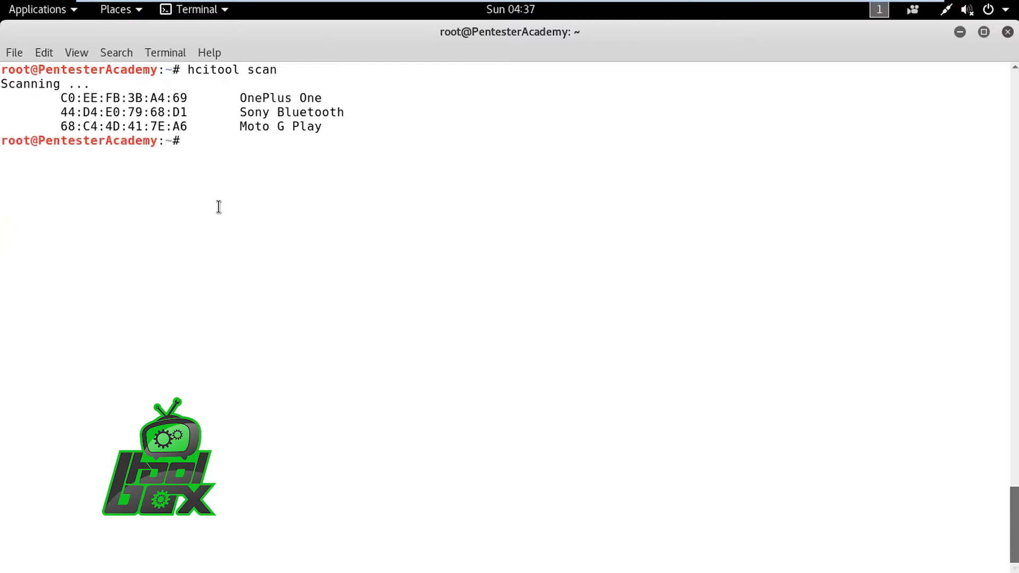
{"action": "type", "text": "clear"}
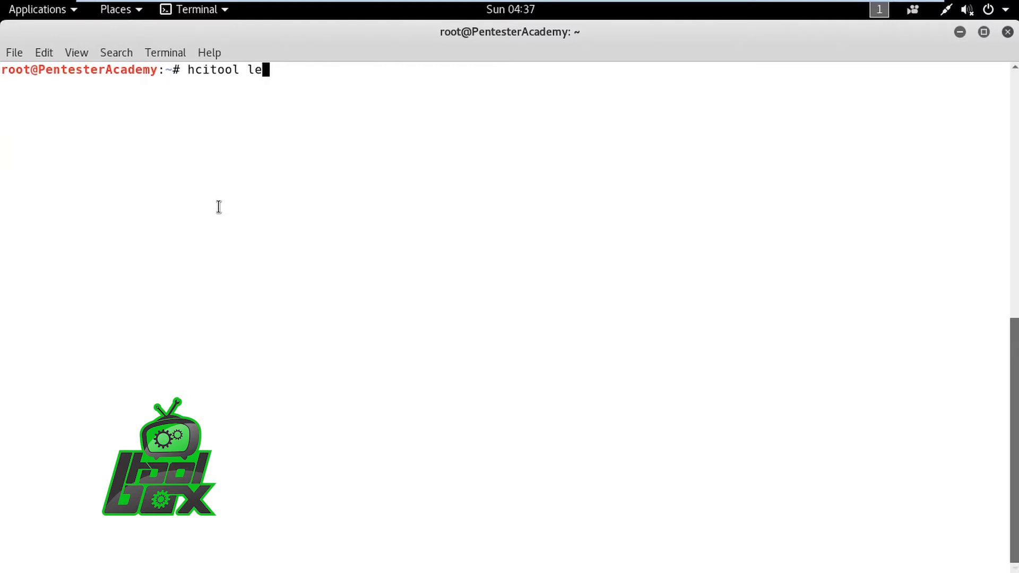
Step: Run hcitool lescan and select the ADV_IND packet type advertised by 88:c2:55:cd:1f:80
{"action": "type", "text": "scan"}
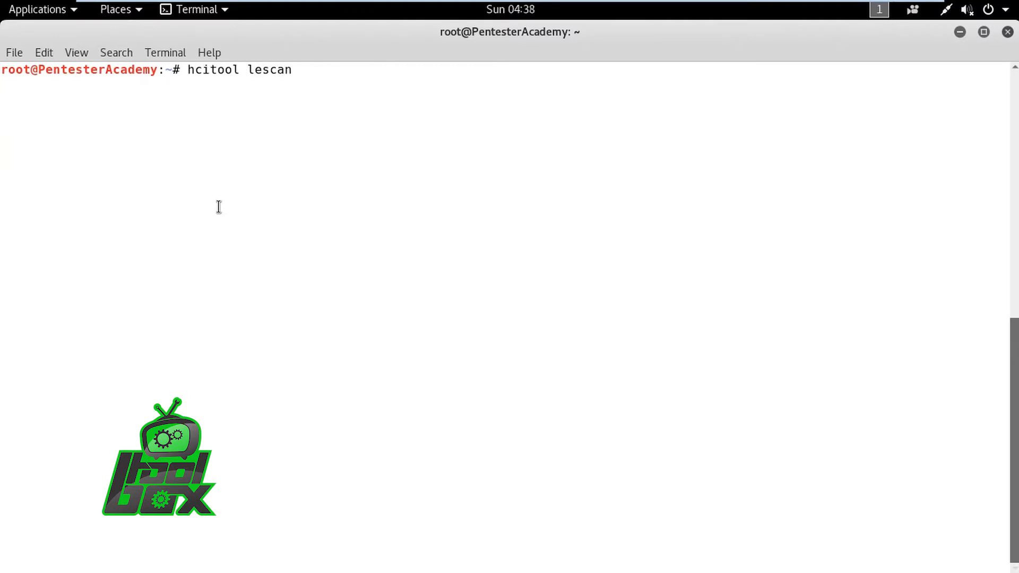
{"action": "key", "text": "ctrl+c"}
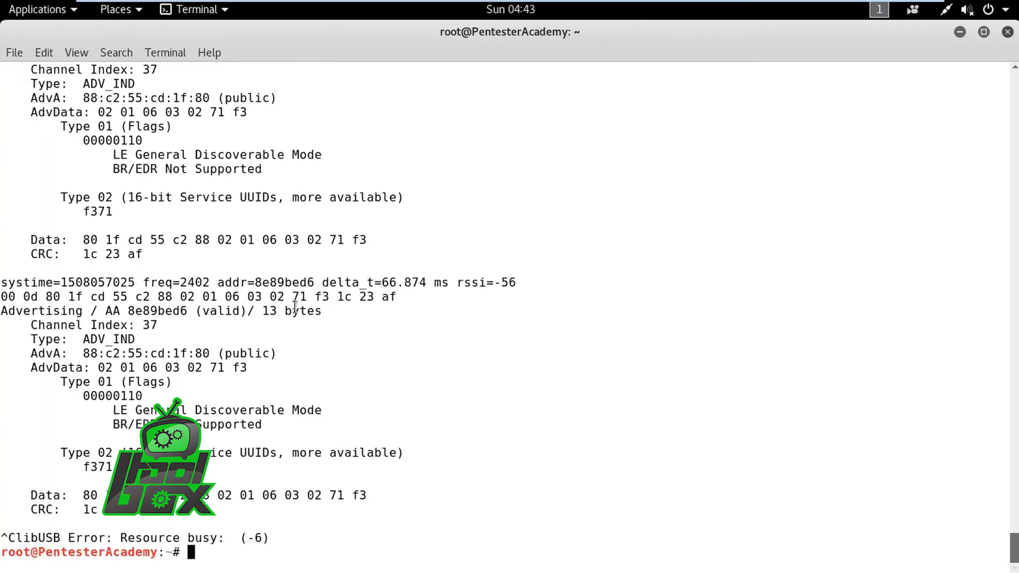
{"action": "double_click", "coordinate": [108, 339]}
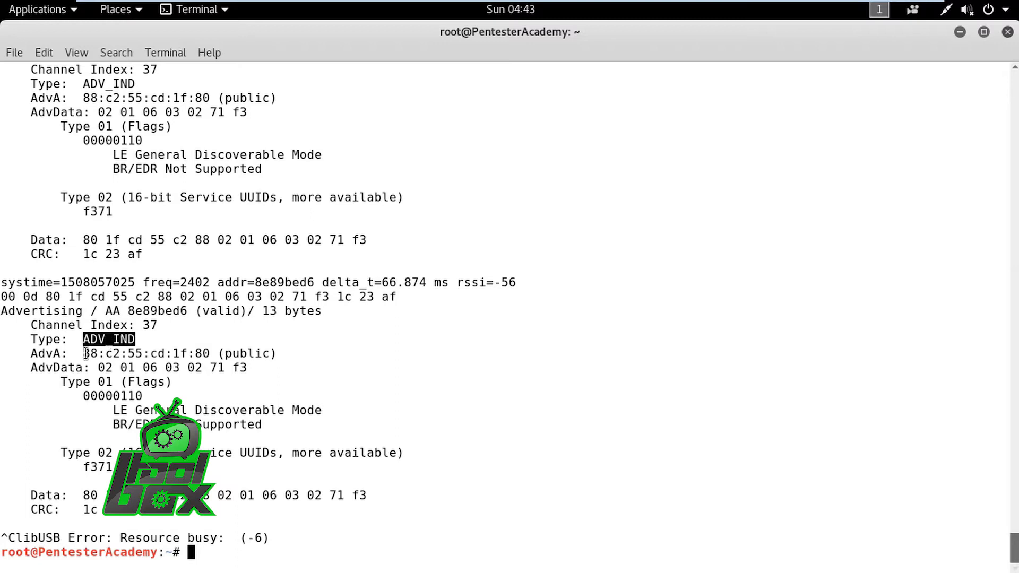
{"action": "right_click", "coordinate": [162, 355]}
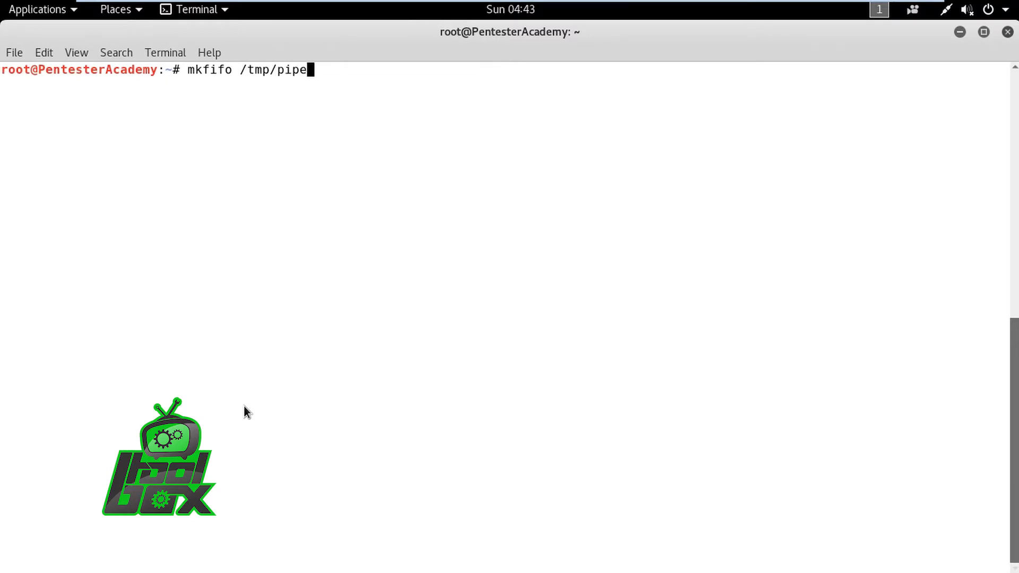
Step: Compose ubertooth-btle -f 88:c2:55:cd:1f:80 -c /tmp/pipe, pasting the bulb's address
{"action": "key", "text": "Return"}
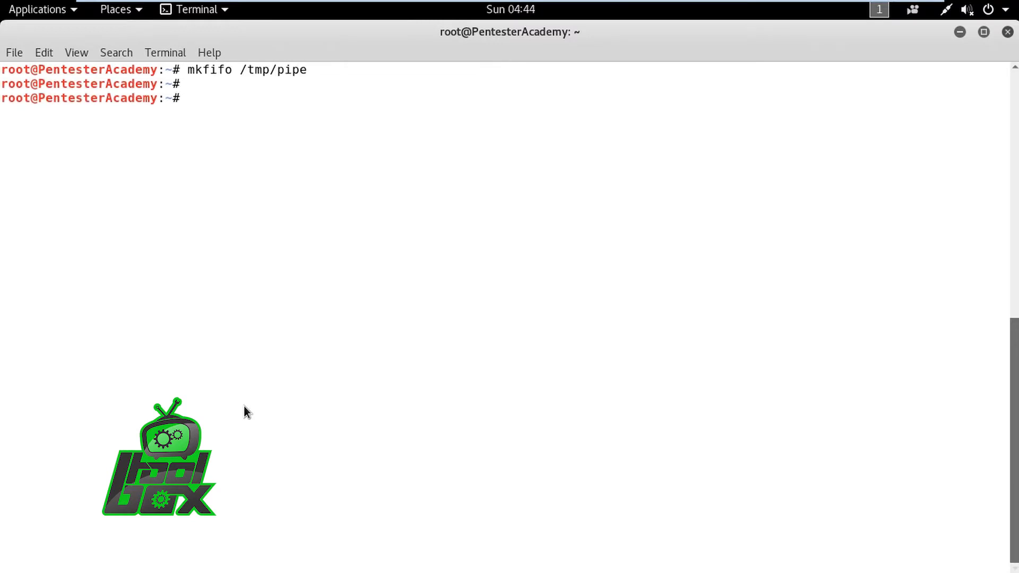
{"action": "type", "text": "ubertooth-bt"}
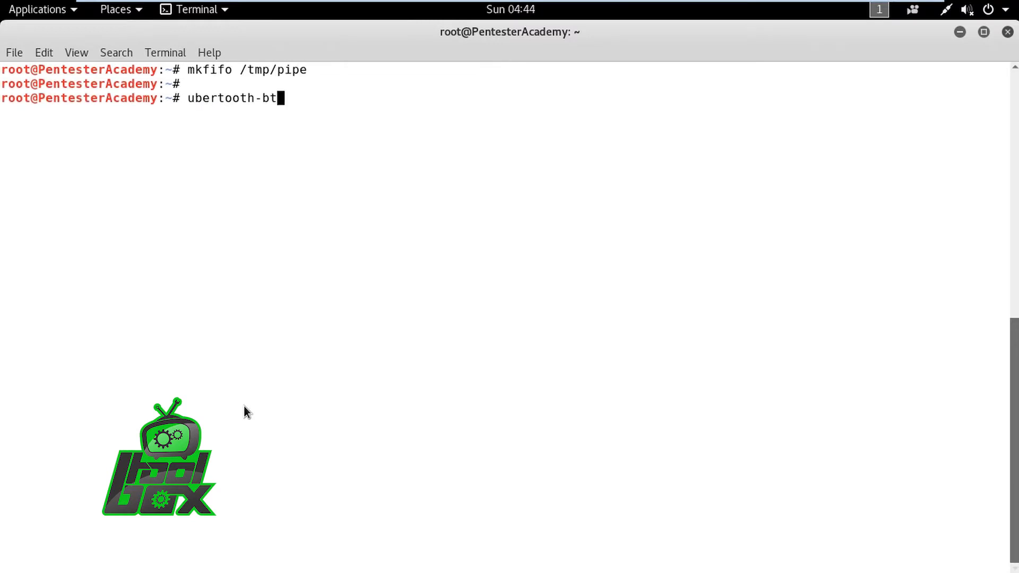
{"action": "right_click", "coordinate": [245, 413]}
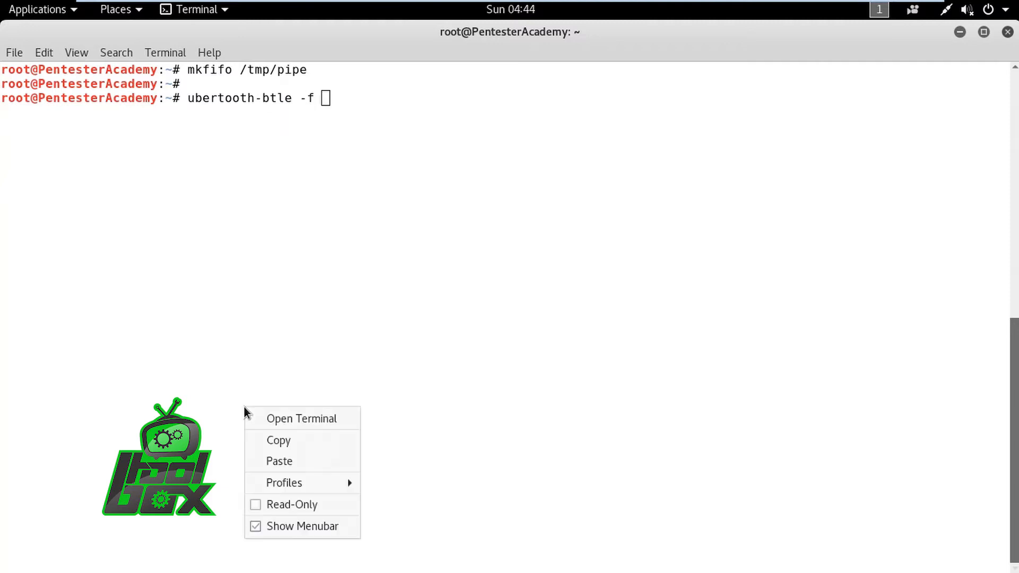
{"action": "left_click", "coordinate": [280, 461]}
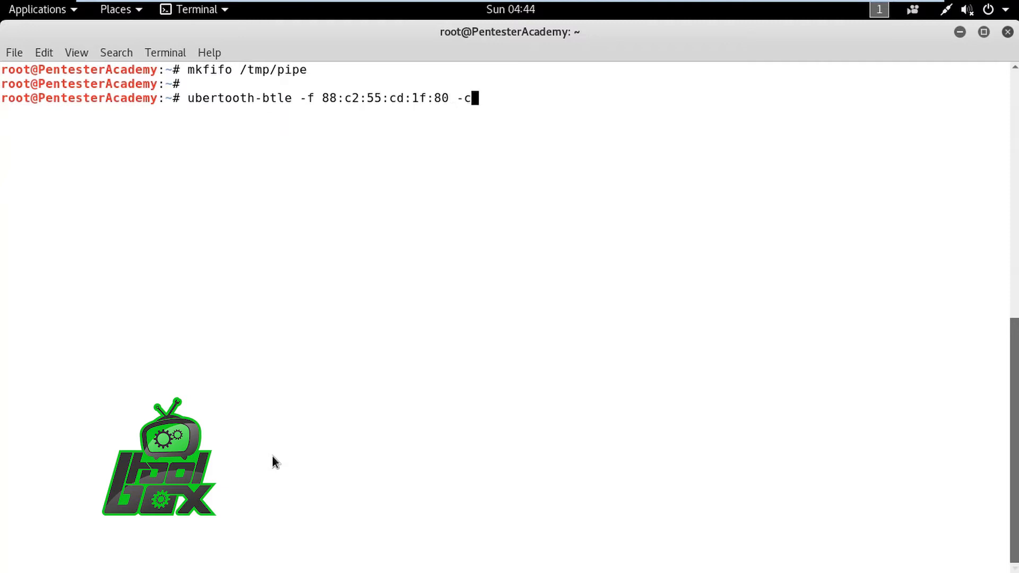
{"action": "type", "text": "/tmp/pipe"}
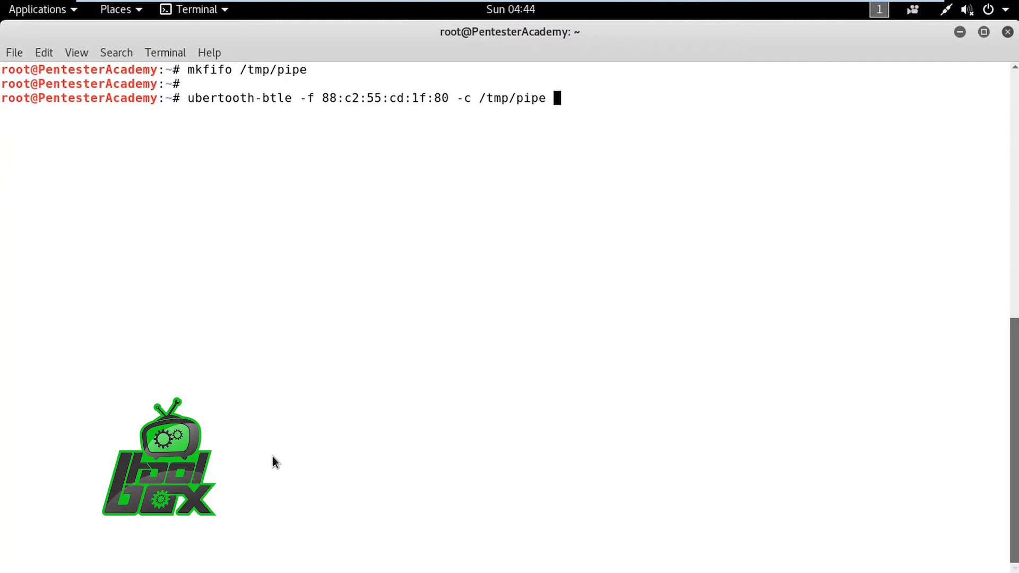
Step: In a second terminal tab, launch wireshark -k -i /tmp/pipe to read the capture pipe
{"action": "left_click", "coordinate": [981, 77]}
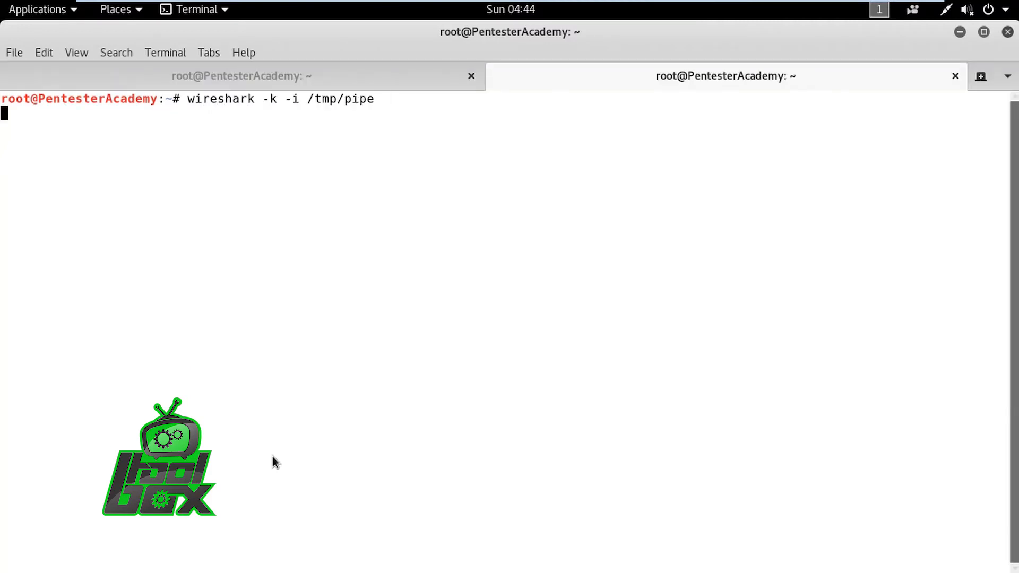
{"action": "key", "text": "Return"}
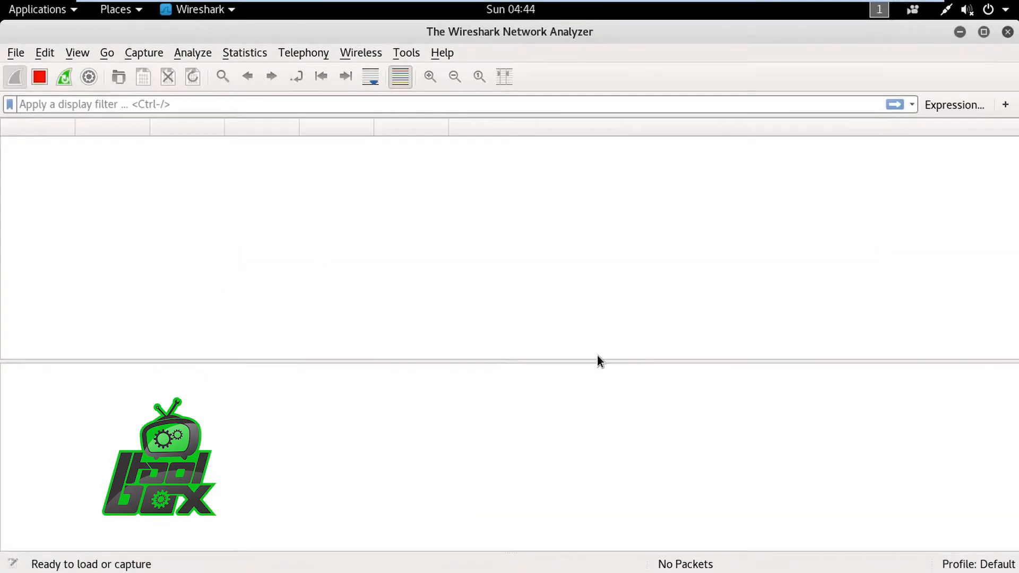
Step: Inspect captured advertising packets 1, 12 and 14 in Wireshark
{"action": "left_click", "coordinate": [62, 76]}
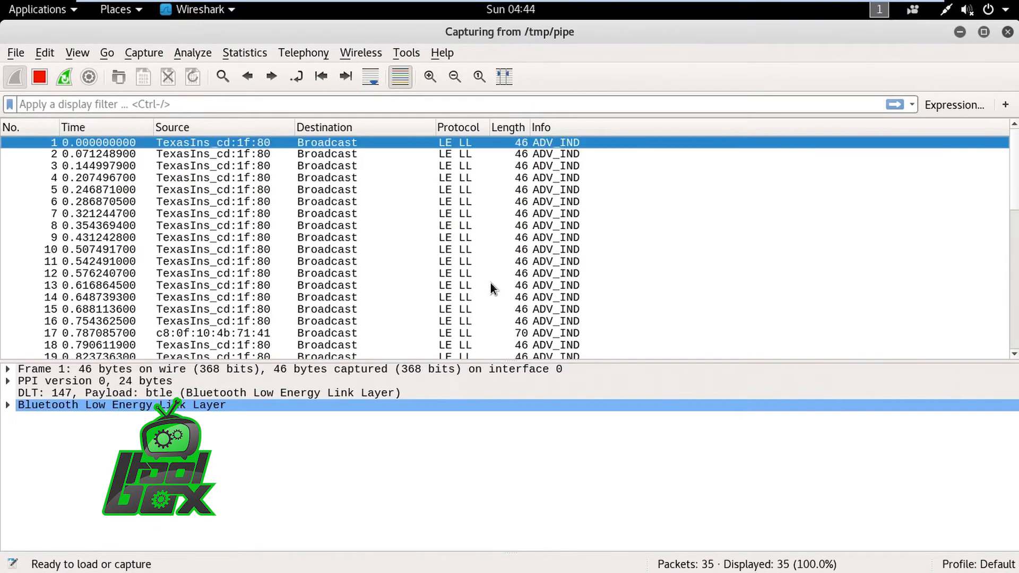
{"action": "left_click", "coordinate": [214, 273]}
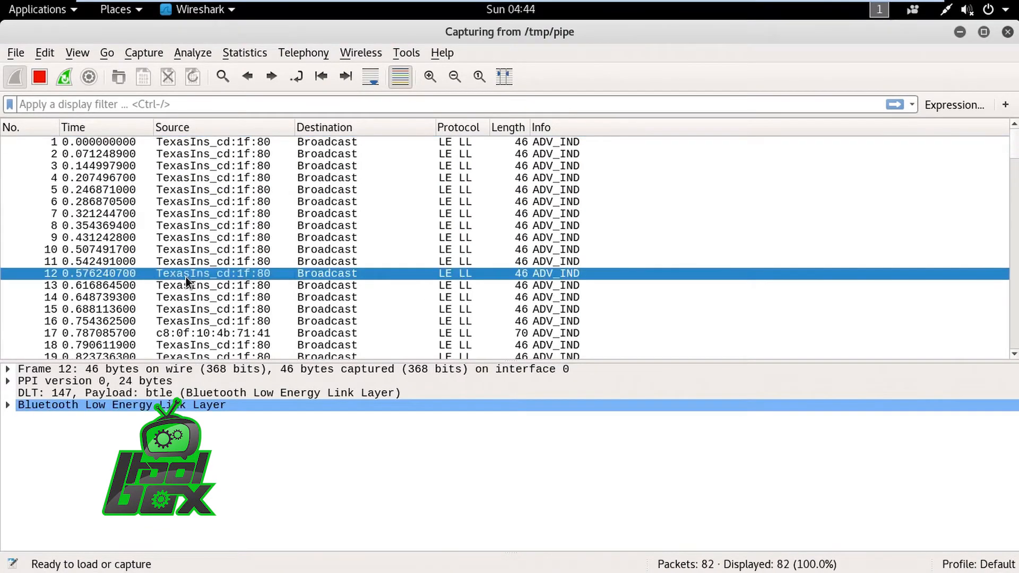
{"action": "left_click", "coordinate": [309, 297]}
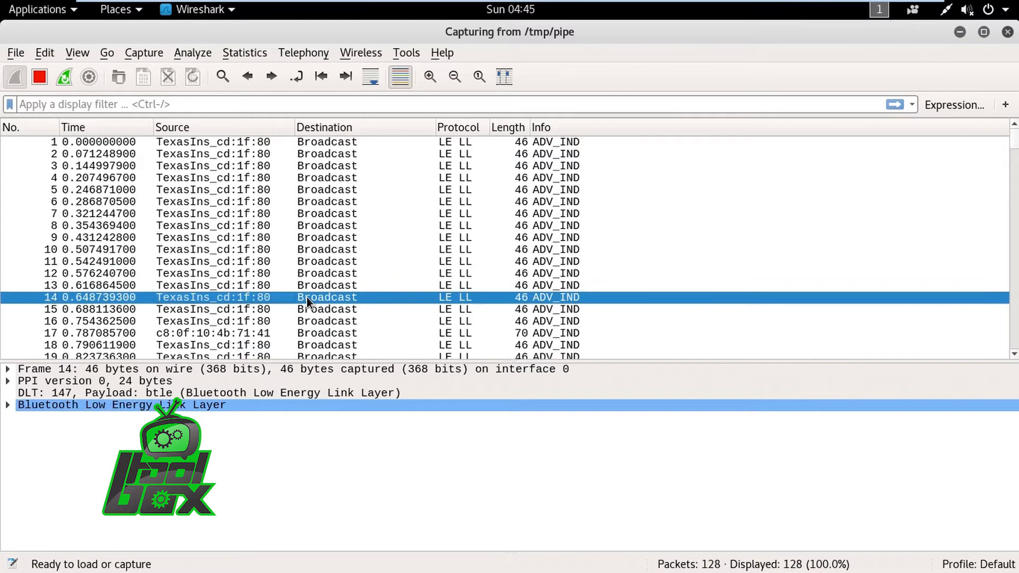
{"action": "mouse_move", "coordinate": [355, 116]}
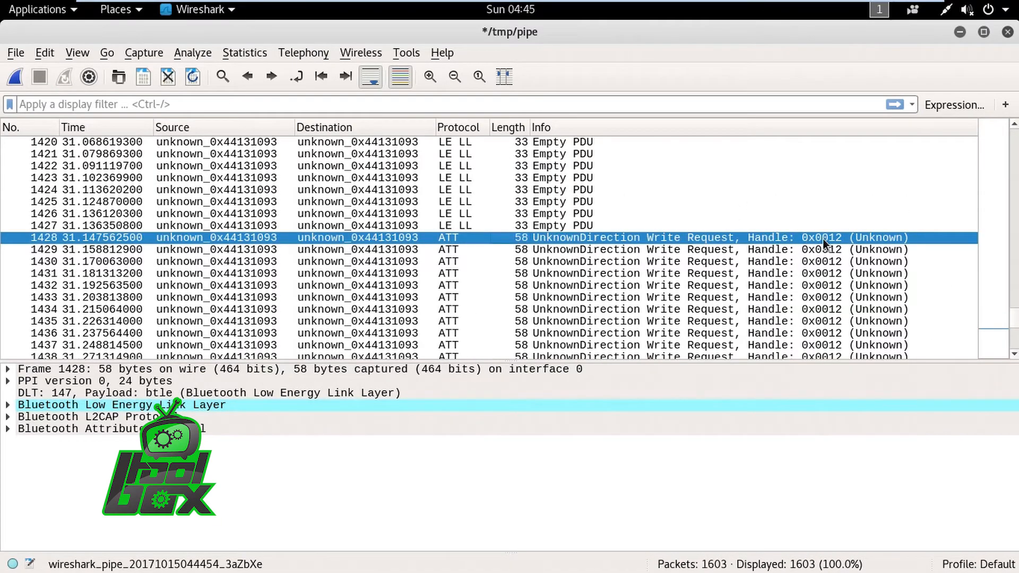
Step: Expand packet 1428's Attribute Protocol details and pick out the Value written to handle 0x0012
{"action": "left_click", "coordinate": [6, 404]}
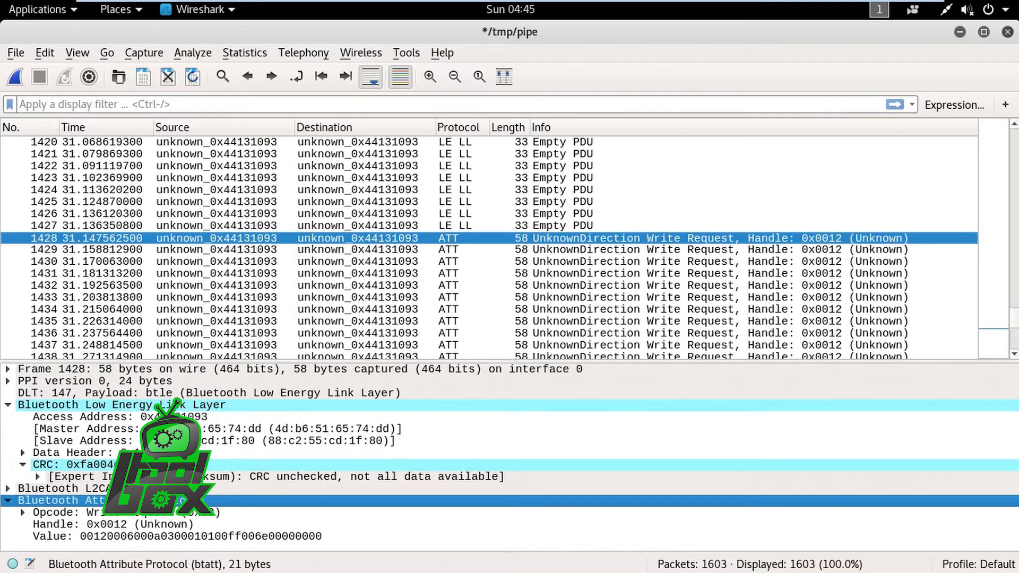
{"action": "left_click", "coordinate": [175, 537]}
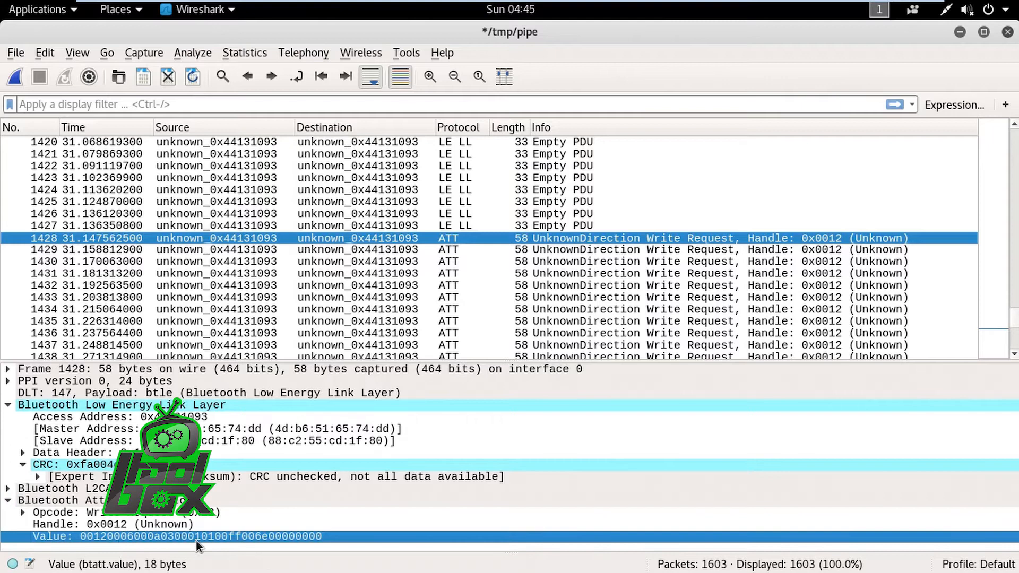
{"action": "mouse_move", "coordinate": [51, 116]}
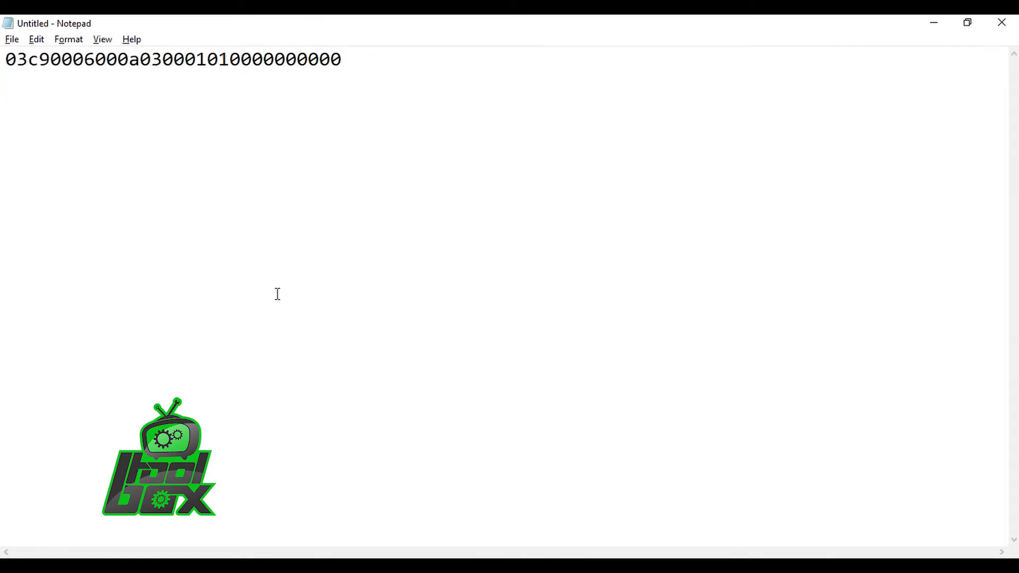
{"action": "right_click", "coordinate": [195, 60]}
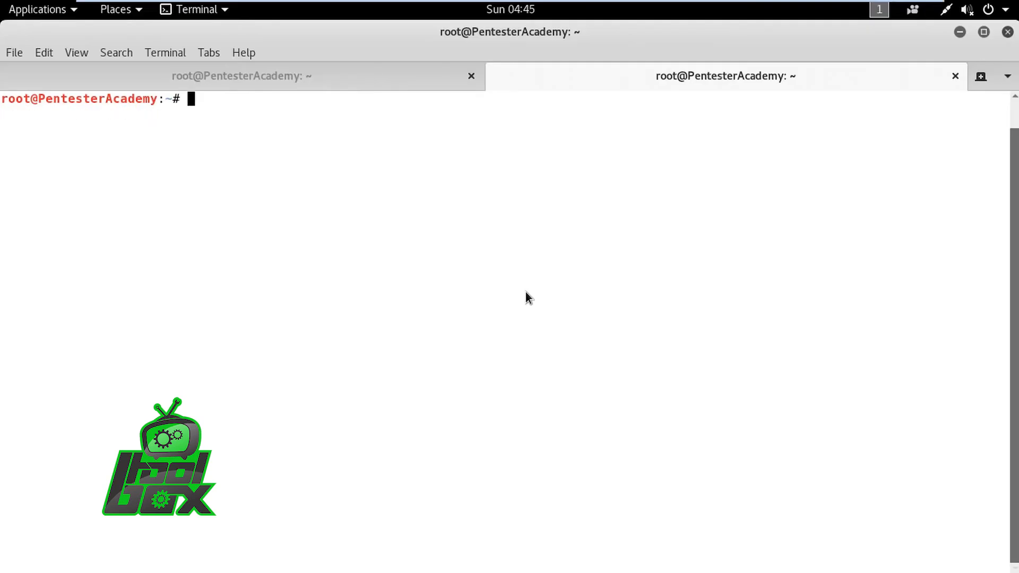
{"action": "type", "text": "gatttool -I"}
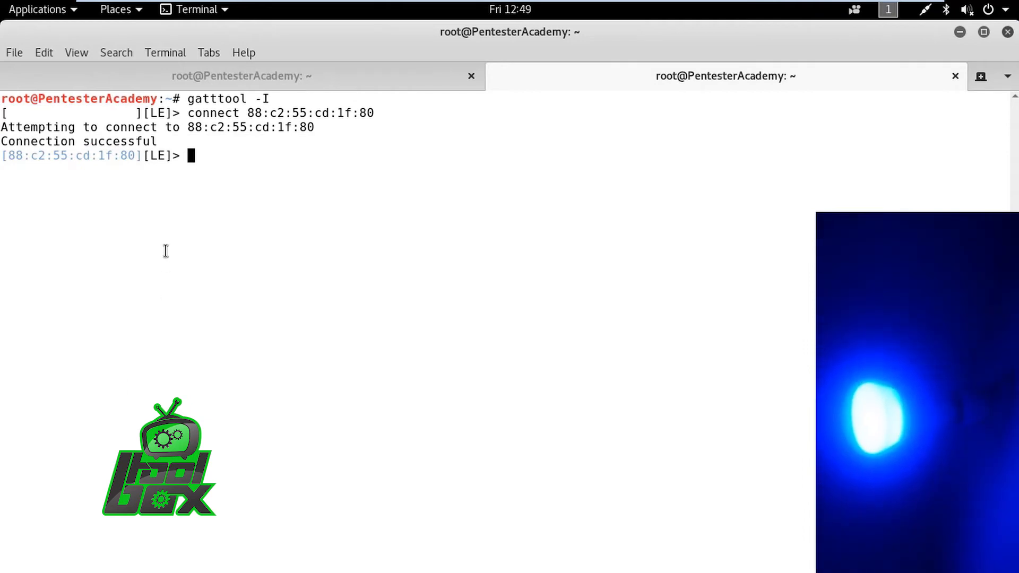
{"action": "type", "text": "char-write-req 0x0012 03c90006000a0300010100ff000000000000"}
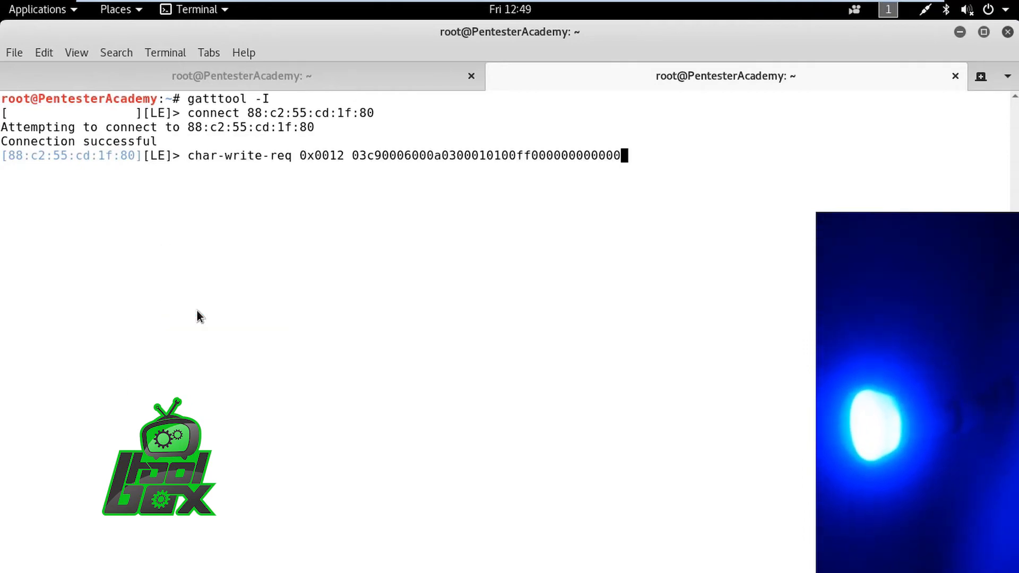
{"action": "key", "text": "Return"}
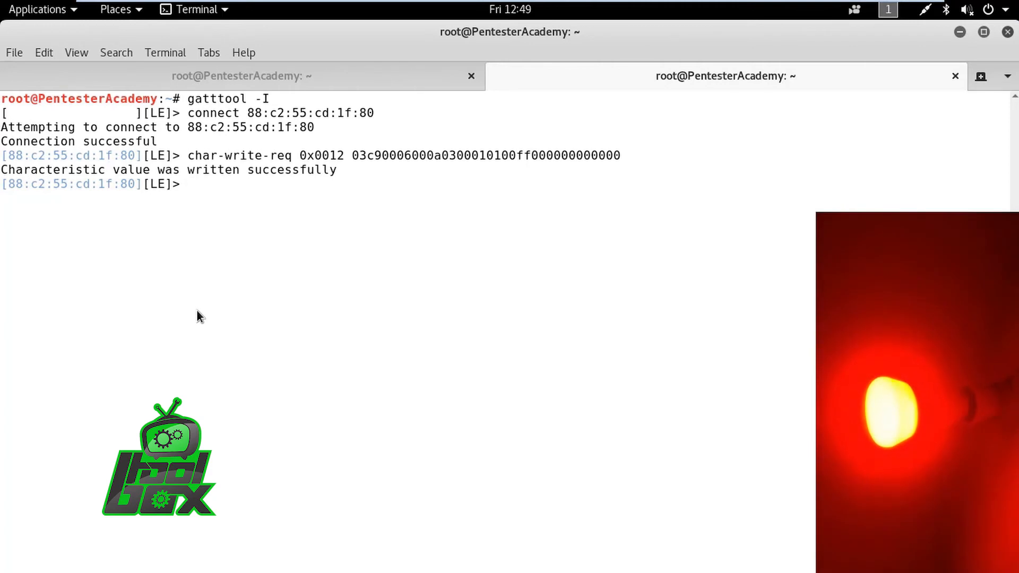